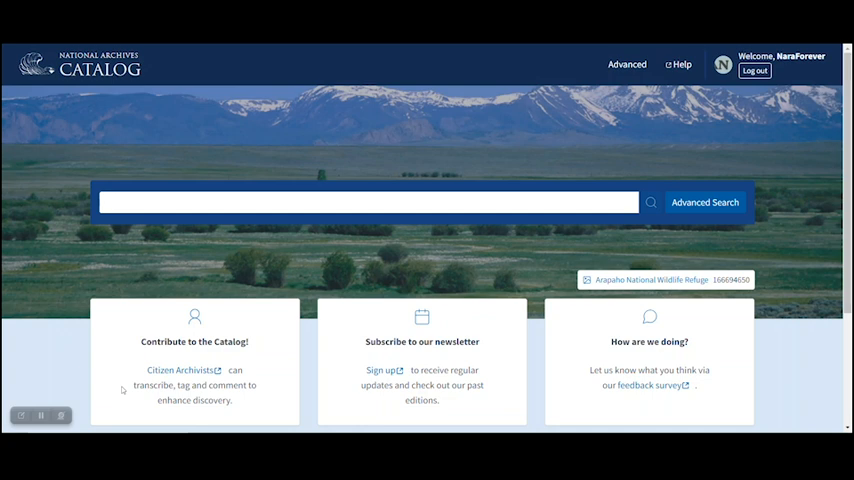
mouse_move(295, 255)
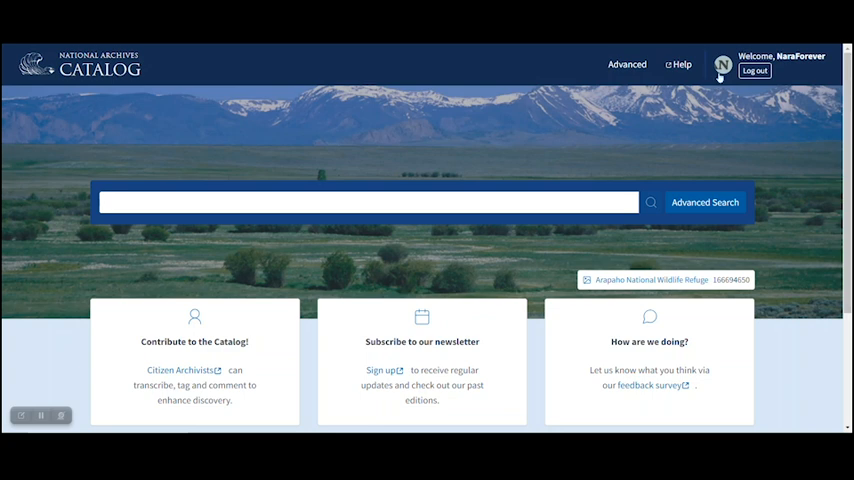
Step: Open the account's Contributions feed and scroll down to the transcription entry's document image
left_click(722, 64)
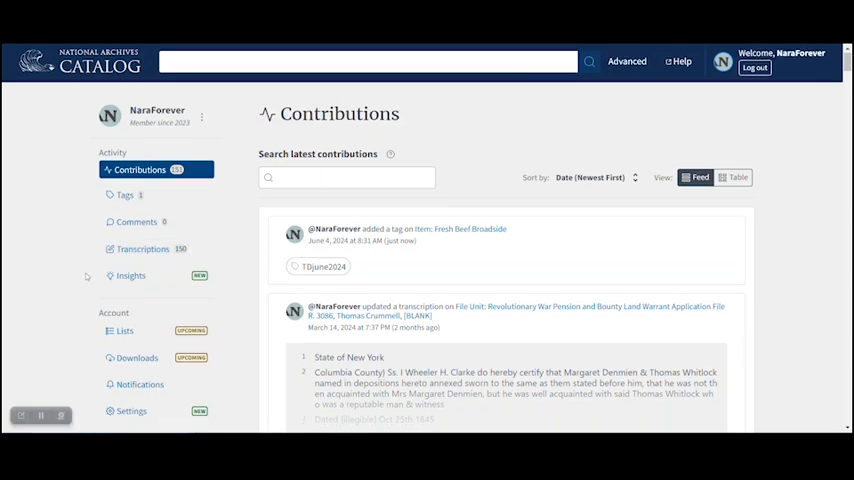
scroll("down", 3)
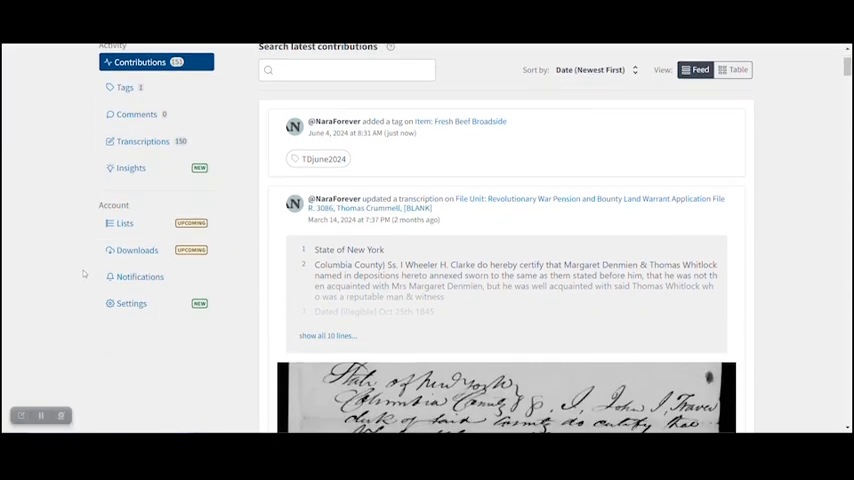
mouse_move(131, 304)
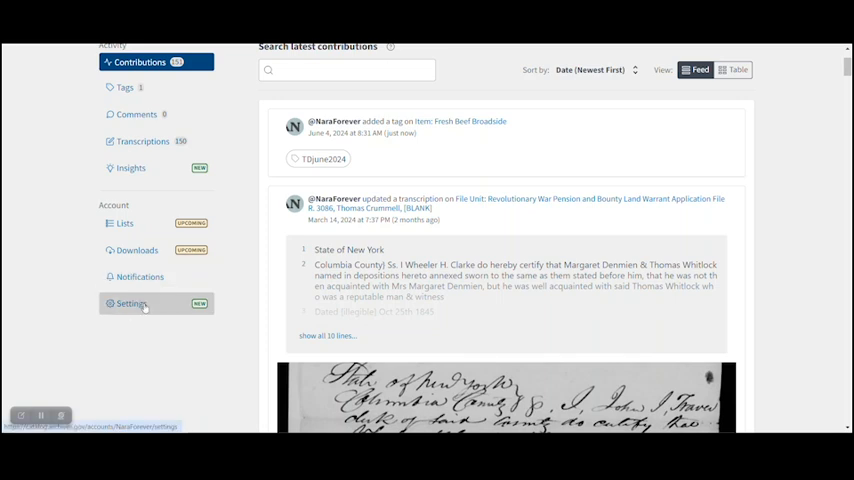
Step: In account Settings, start changing the username and enter 'CitizenArchivist177'
left_click(131, 303)
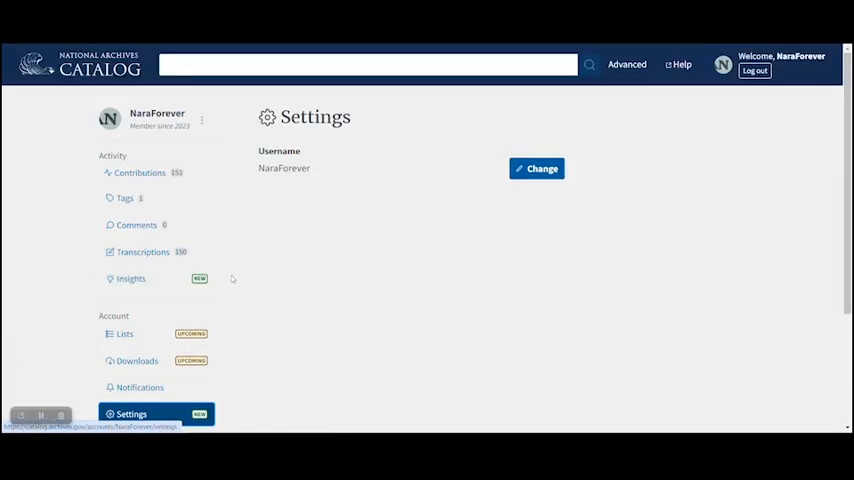
mouse_move(378, 245)
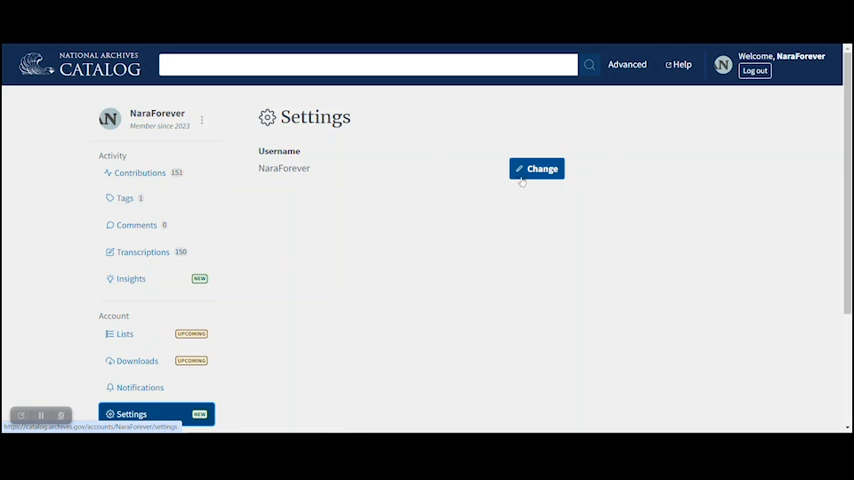
left_click(536, 168)
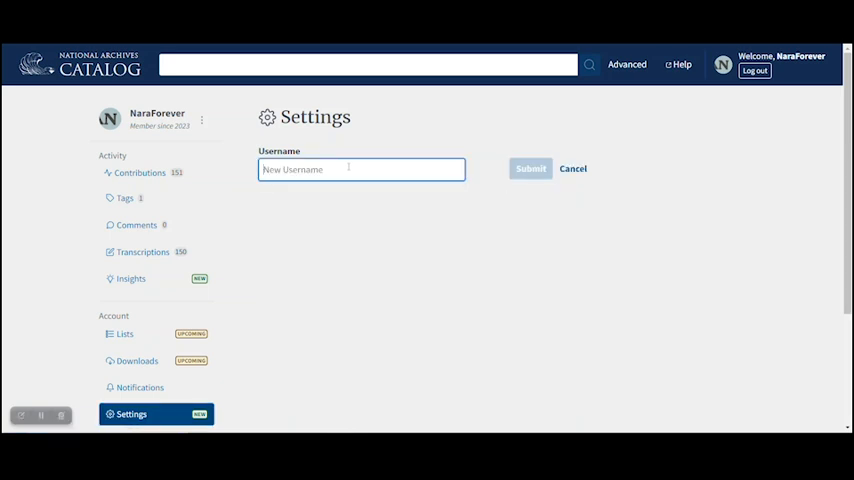
type("CitizenA")
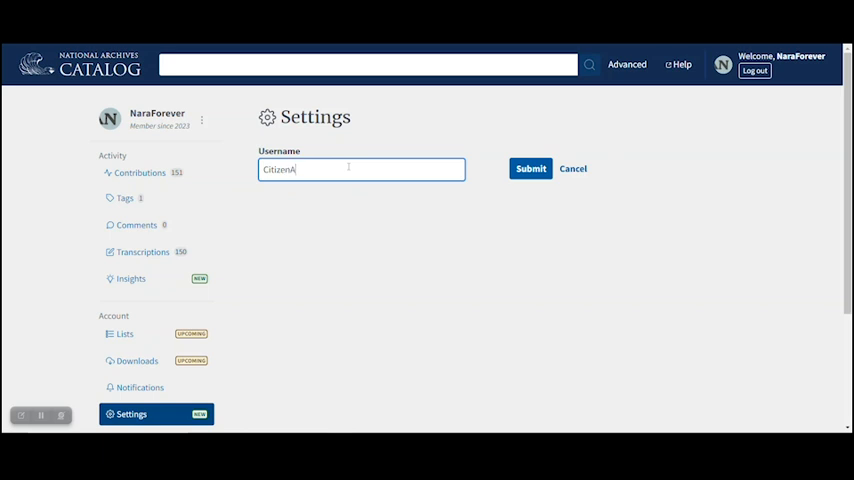
type("rchivist")
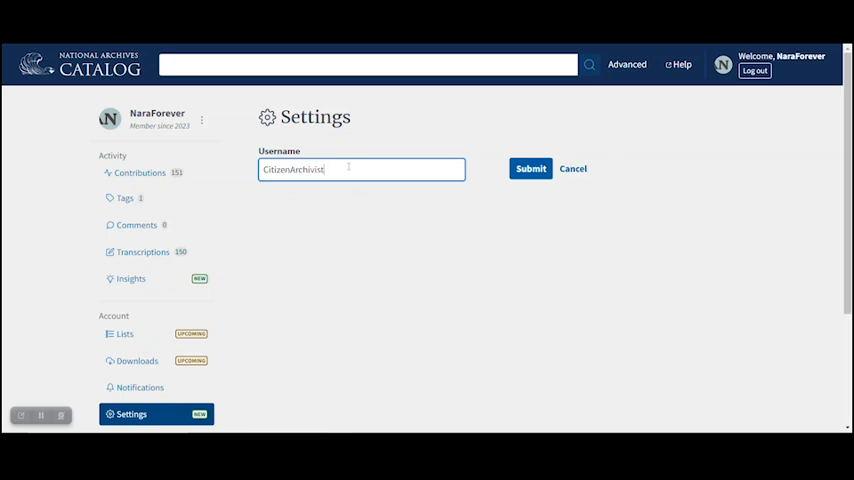
type("177")
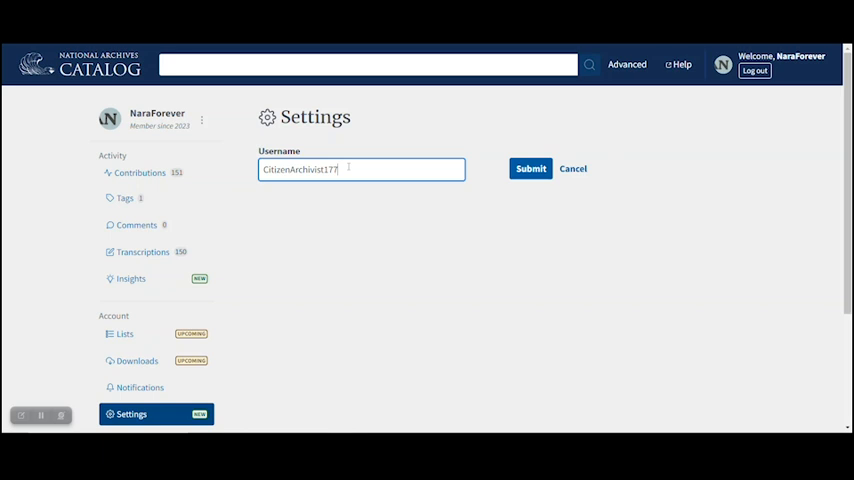
Step: Submit the username 'CitizenArchivist1776' and check the Contributions feed shows the new name
left_click(530, 168)
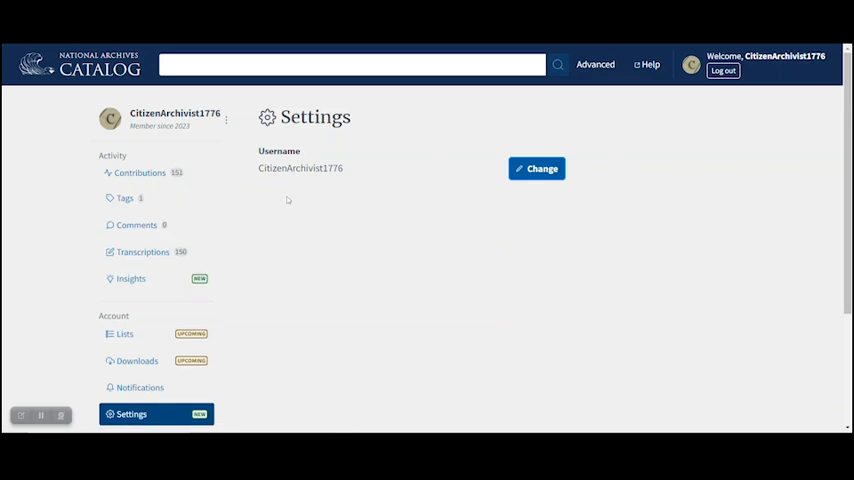
left_click(139, 172)
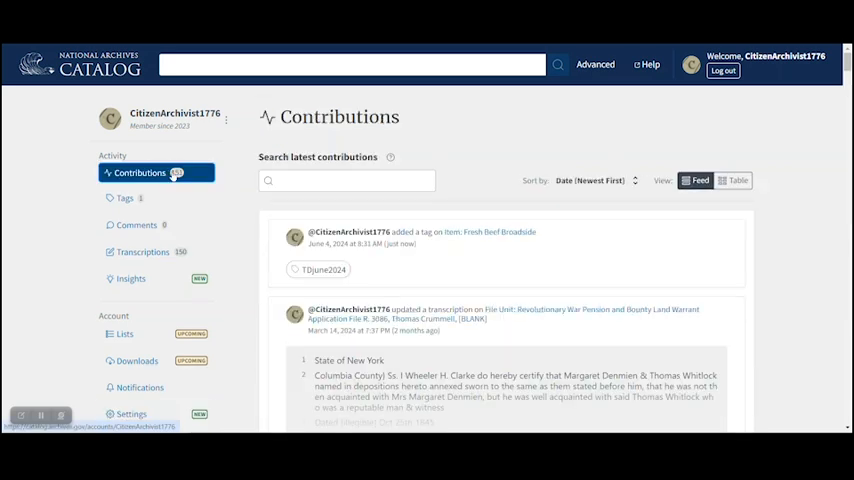